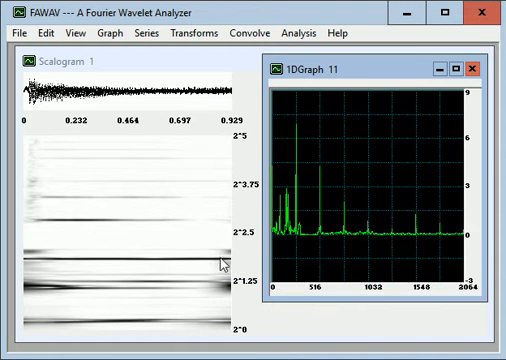
{"action": "mouse_move", "coordinate": [232, 198]}
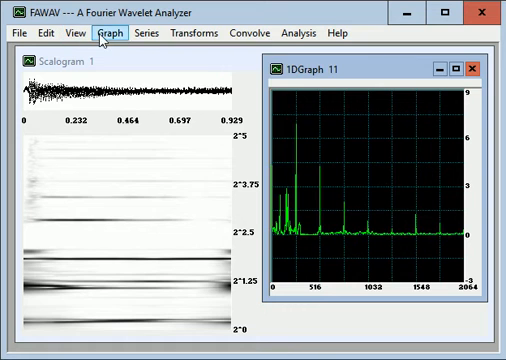
Step: Show the Scalogram 1 settings: 5 octaves, 48 voices, complex Gabor wavelet, width 4, frequency 28.8
{"action": "left_click", "coordinate": [72, 36]}
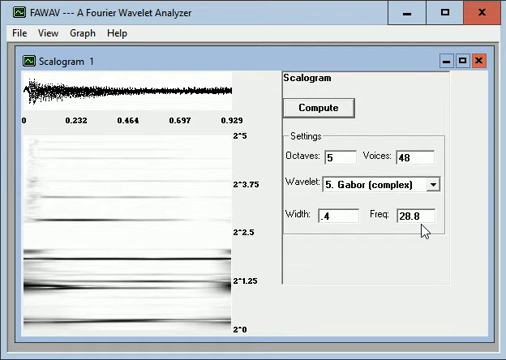
{"action": "mouse_move", "coordinate": [420, 230]}
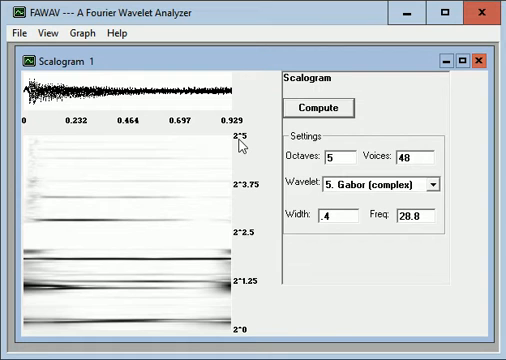
{"action": "mouse_move", "coordinate": [264, 262]}
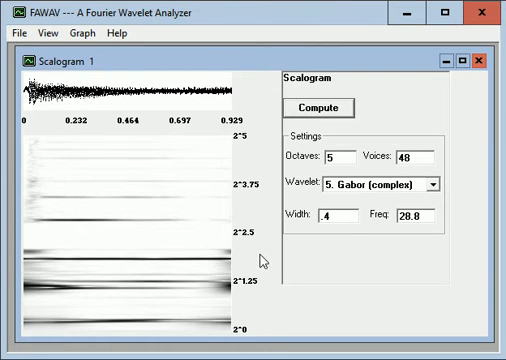
{"action": "mouse_move", "coordinate": [340, 196]}
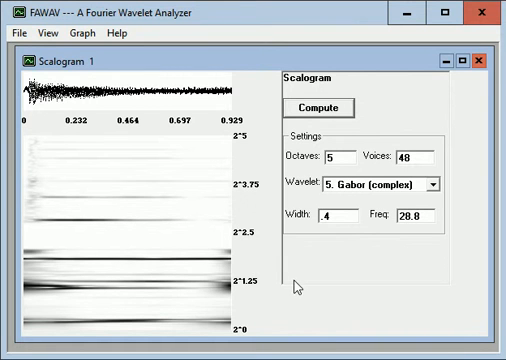
{"action": "mouse_move", "coordinate": [252, 324]}
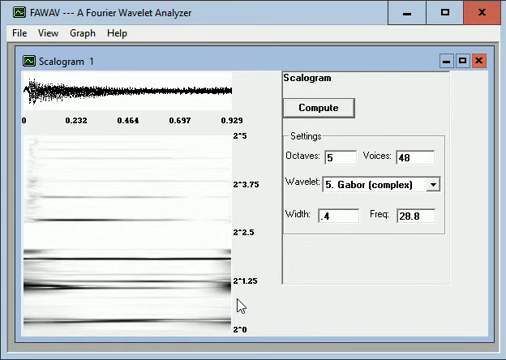
{"action": "mouse_move", "coordinate": [296, 292]}
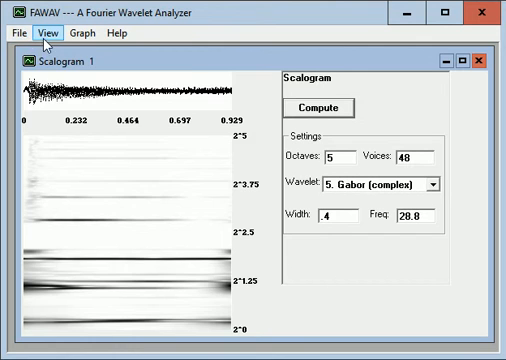
{"action": "left_click", "coordinate": [40, 32]}
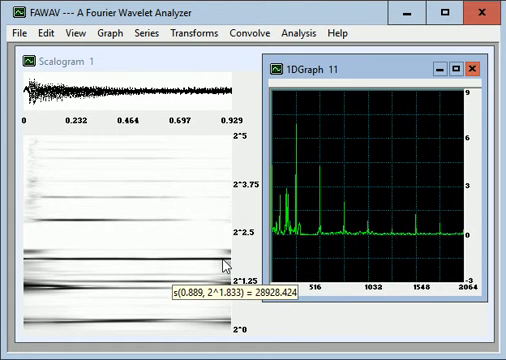
{"action": "mouse_move", "coordinate": [200, 202]}
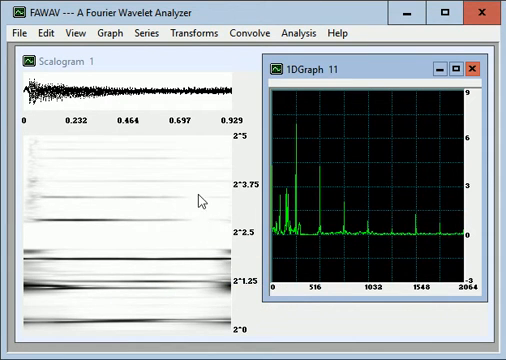
{"action": "left_click", "coordinate": [340, 224]}
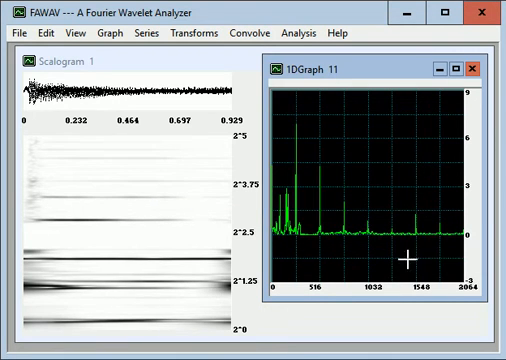
{"action": "mouse_move", "coordinate": [210, 304]}
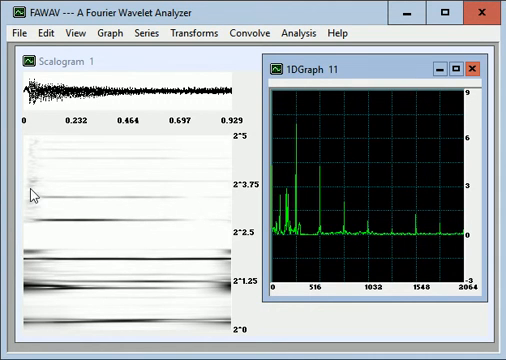
{"action": "mouse_move", "coordinate": [36, 200]}
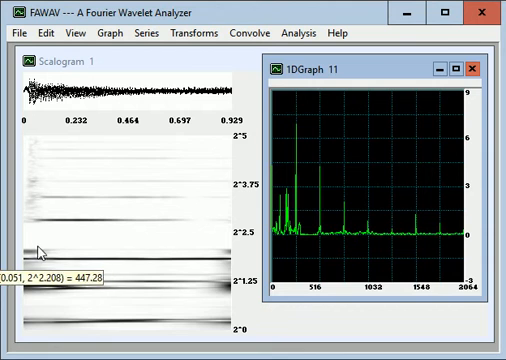
{"action": "mouse_move", "coordinate": [92, 256]}
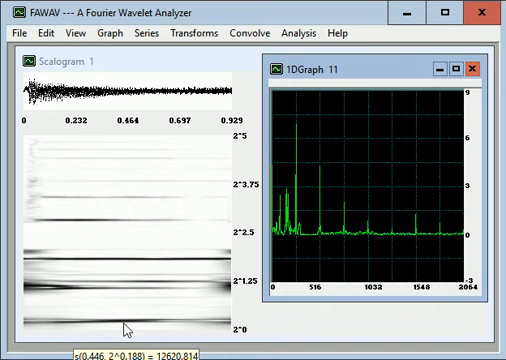
{"action": "mouse_move", "coordinate": [220, 320]}
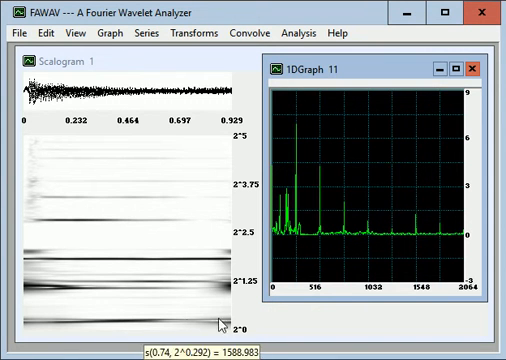
{"action": "left_click", "coordinate": [102, 34]}
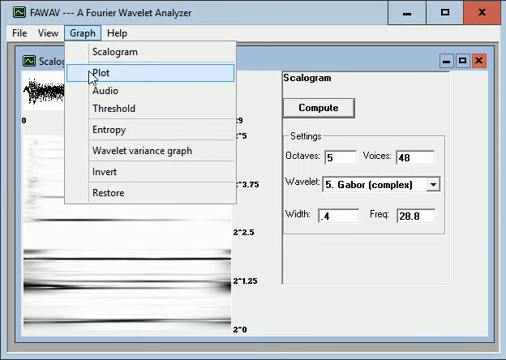
Step: Check the audio playback settings at 8820 sampling rate and return to the 1DGraph 11 window
{"action": "left_click", "coordinate": [116, 98]}
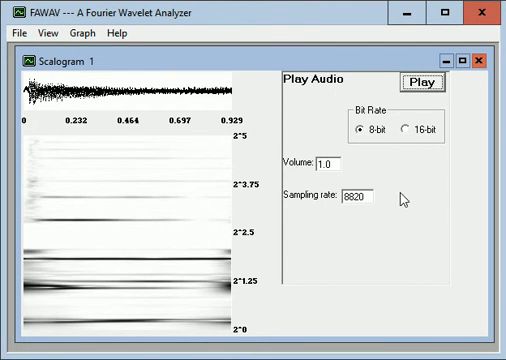
{"action": "mouse_move", "coordinate": [256, 70]}
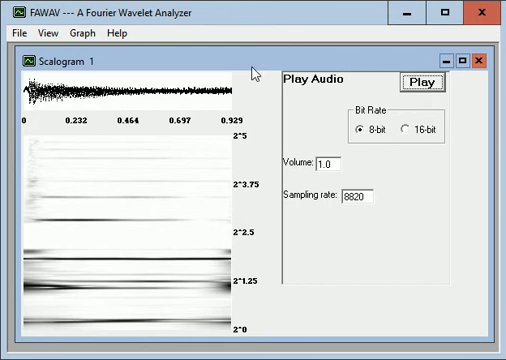
{"action": "left_click", "coordinate": [84, 36]}
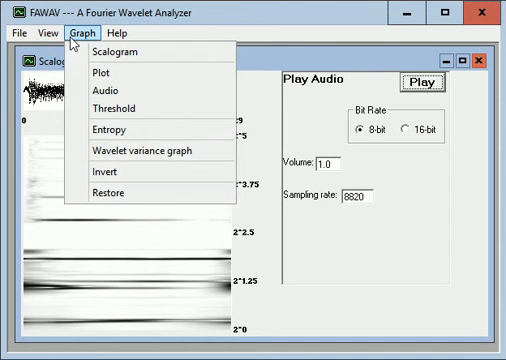
{"action": "left_click", "coordinate": [52, 36]}
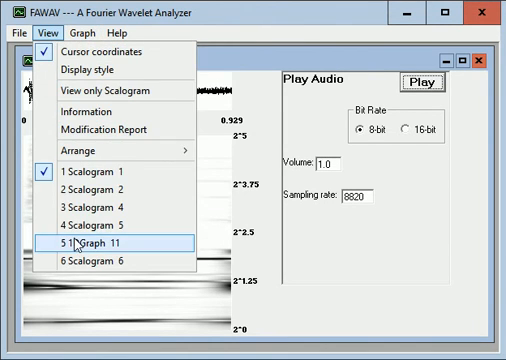
{"action": "left_click", "coordinate": [96, 240]}
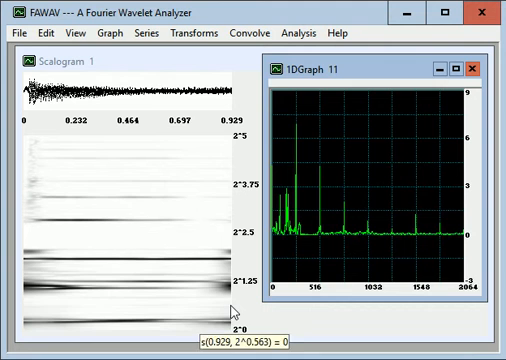
{"action": "left_click", "coordinate": [72, 32]}
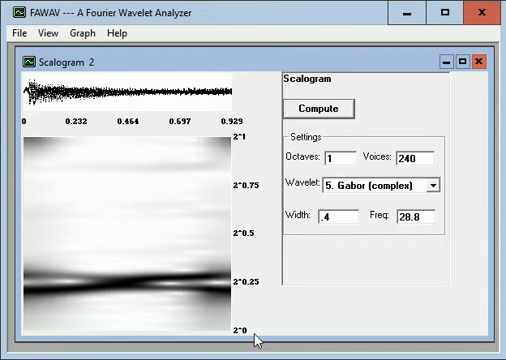
{"action": "mouse_move", "coordinate": [252, 336]}
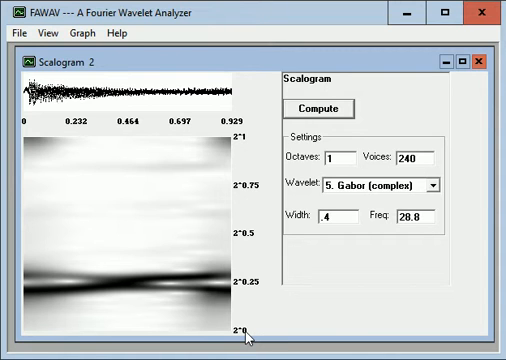
{"action": "mouse_move", "coordinate": [248, 148]}
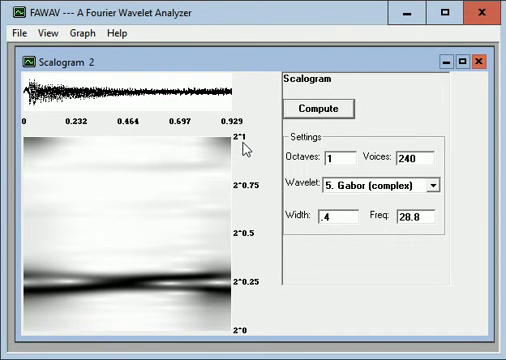
{"action": "mouse_move", "coordinate": [340, 160]}
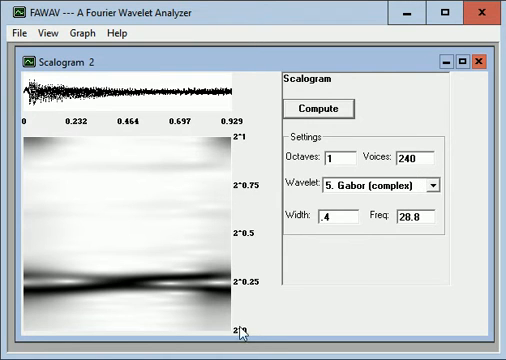
{"action": "mouse_move", "coordinate": [238, 330]}
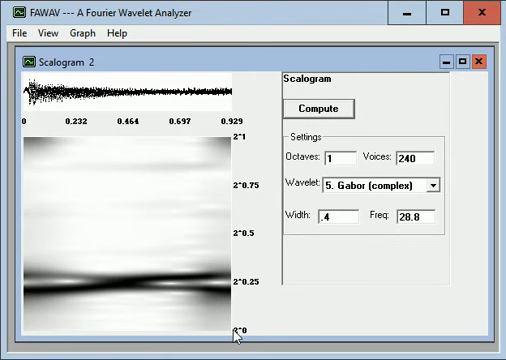
{"action": "mouse_move", "coordinate": [240, 148]}
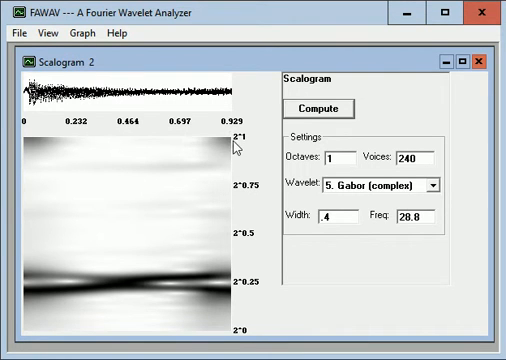
{"action": "mouse_move", "coordinate": [312, 280]}
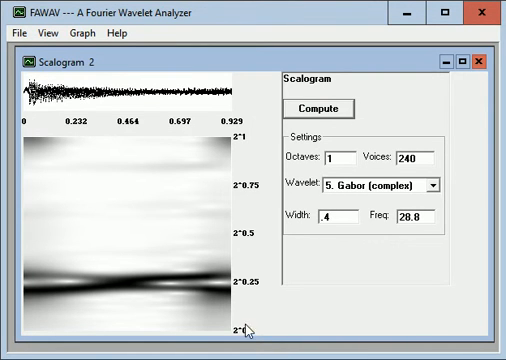
{"action": "mouse_move", "coordinate": [236, 328]}
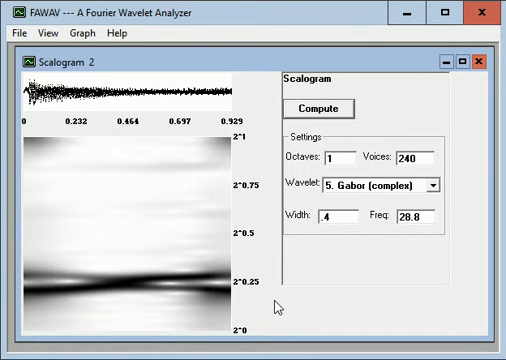
{"action": "mouse_move", "coordinate": [312, 322]}
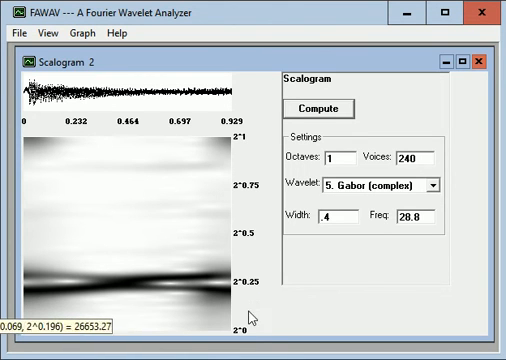
{"action": "mouse_move", "coordinate": [310, 308]}
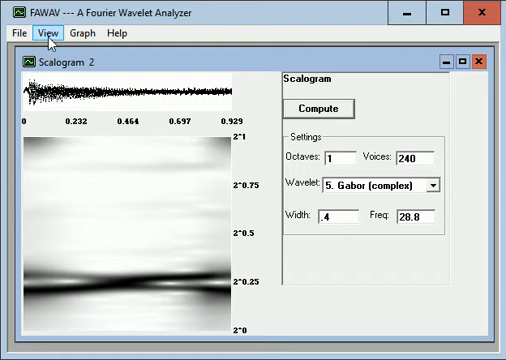
Step: Switch to Scalogram 6, the one-octave, 240-voice Gabor version with width 2
{"action": "left_click", "coordinate": [44, 32]}
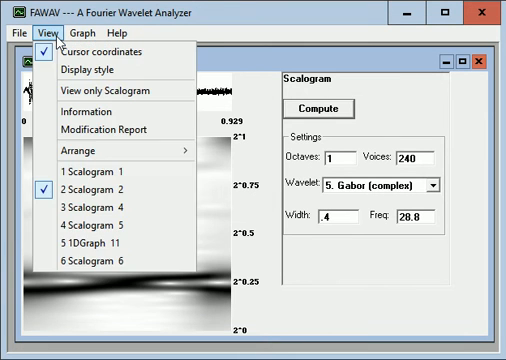
{"action": "mouse_move", "coordinate": [104, 264]}
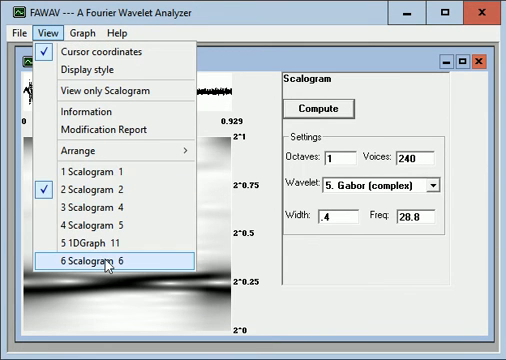
{"action": "left_click", "coordinate": [96, 266]}
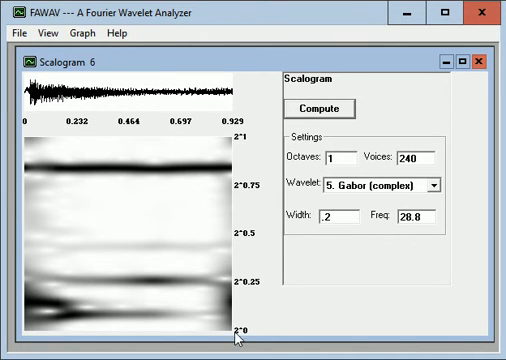
{"action": "mouse_move", "coordinate": [264, 176]}
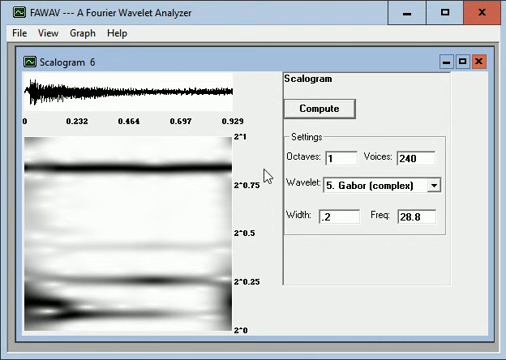
{"action": "mouse_move", "coordinate": [248, 148]}
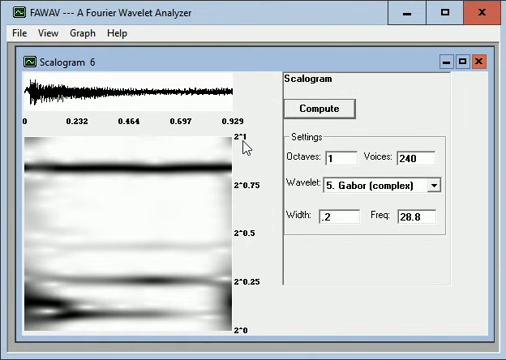
{"action": "mouse_move", "coordinate": [232, 176]}
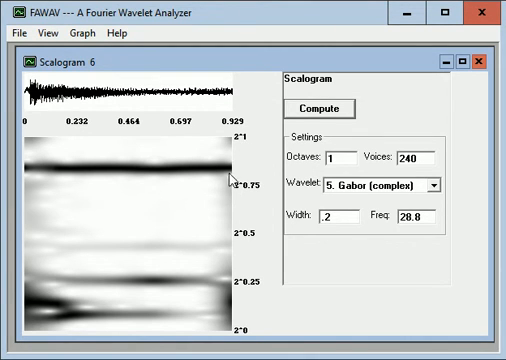
{"action": "mouse_move", "coordinate": [78, 182]}
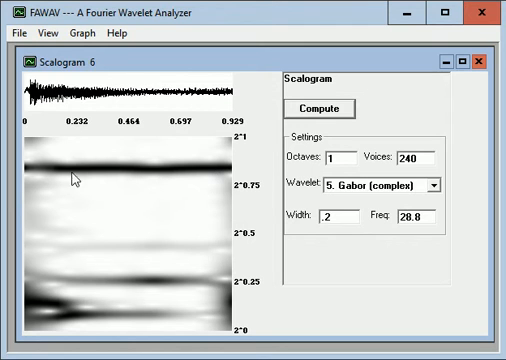
{"action": "mouse_move", "coordinate": [148, 172]}
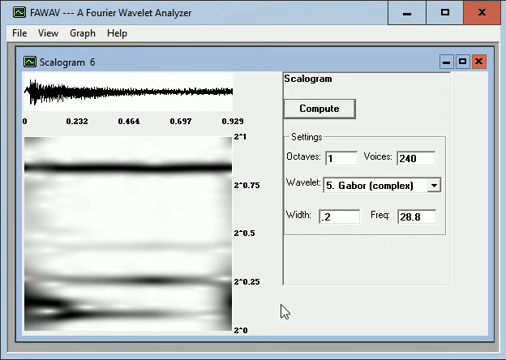
Step: Switch to Scalogram 4 (width .05) and show its audio playback settings at 8820
{"action": "left_click", "coordinate": [48, 32]}
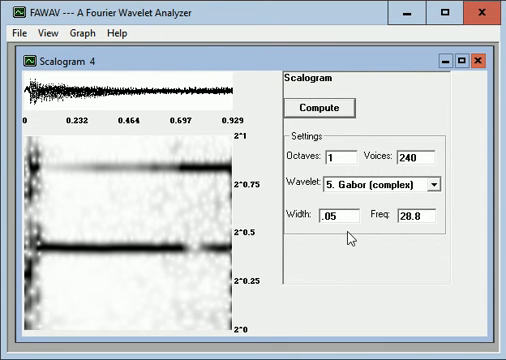
{"action": "mouse_move", "coordinate": [342, 262]}
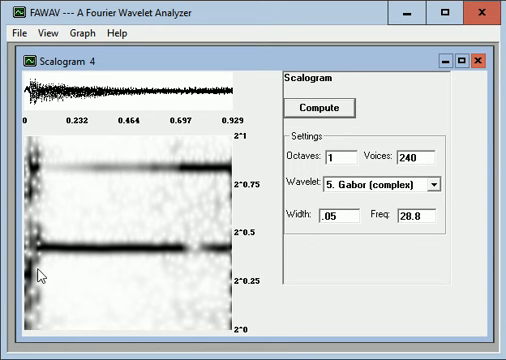
{"action": "mouse_move", "coordinate": [108, 256]}
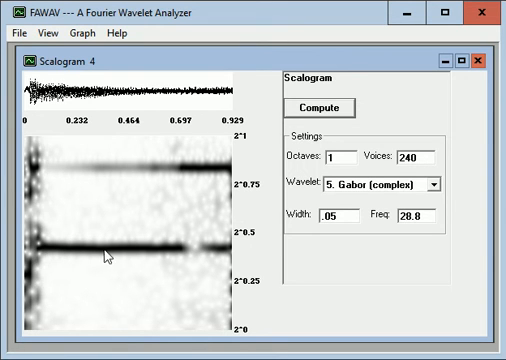
{"action": "mouse_move", "coordinate": [188, 256]}
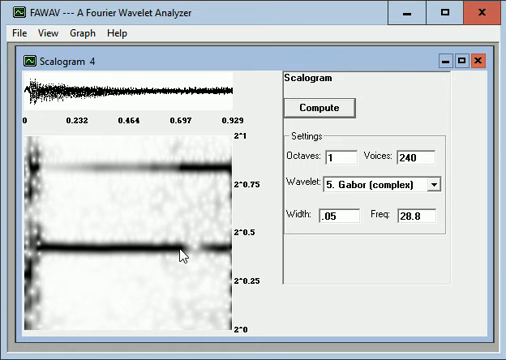
{"action": "mouse_move", "coordinate": [204, 258]}
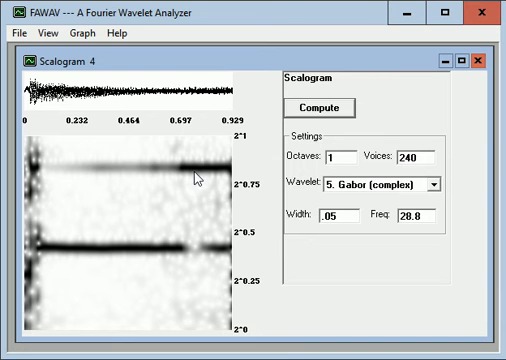
{"action": "left_click", "coordinate": [88, 32]}
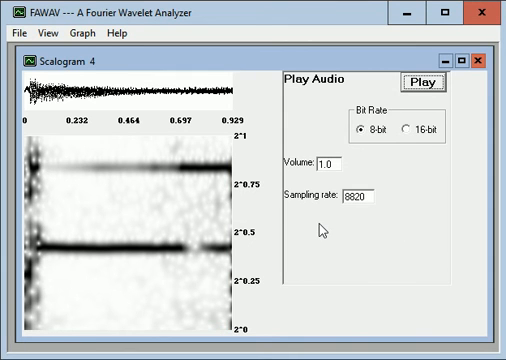
{"action": "mouse_move", "coordinate": [326, 236]}
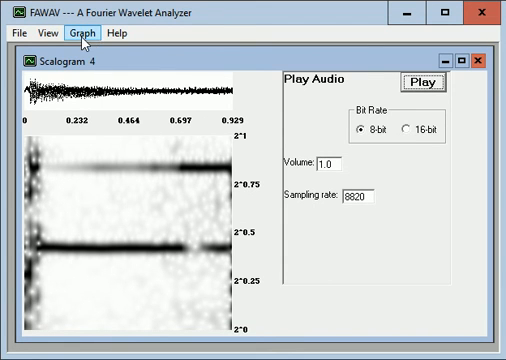
Step: Invert Scalogram 4 to resynthesize the tone as a new signal
{"action": "left_click", "coordinate": [84, 32]}
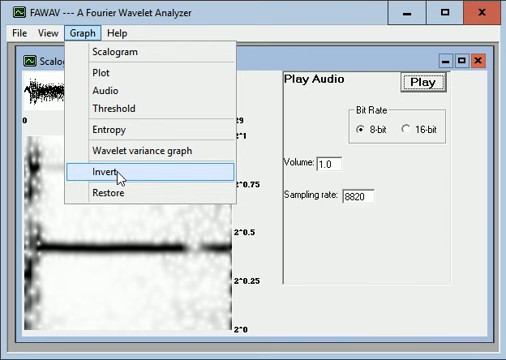
{"action": "mouse_move", "coordinate": [146, 180]}
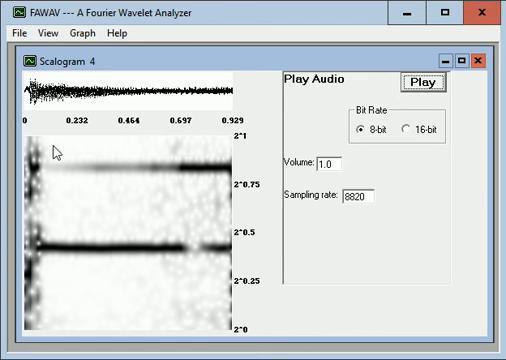
{"action": "mouse_move", "coordinate": [220, 284]}
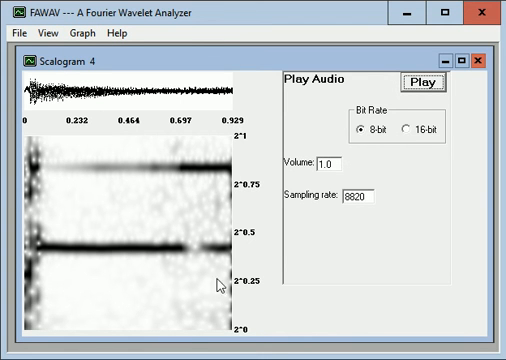
{"action": "mouse_move", "coordinate": [120, 148]}
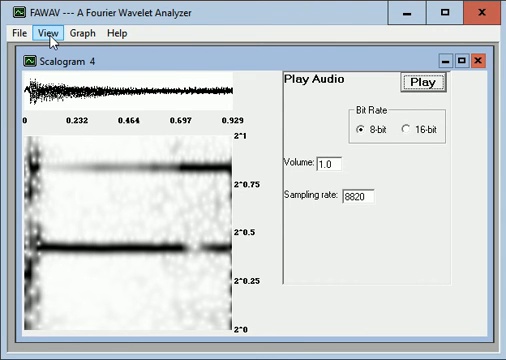
Step: Bring the Scalogram 5 window (5 octaves, 240 voices, Gabor, width .05) to the front
{"action": "left_click", "coordinate": [40, 32]}
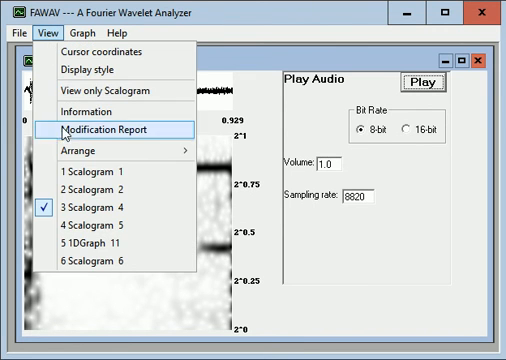
{"action": "mouse_move", "coordinate": [110, 228]}
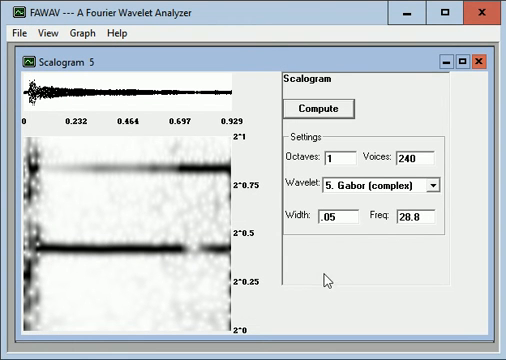
{"action": "mouse_move", "coordinate": [174, 244]}
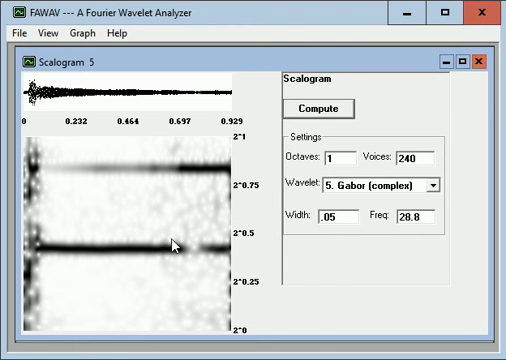
{"action": "mouse_move", "coordinate": [64, 228]}
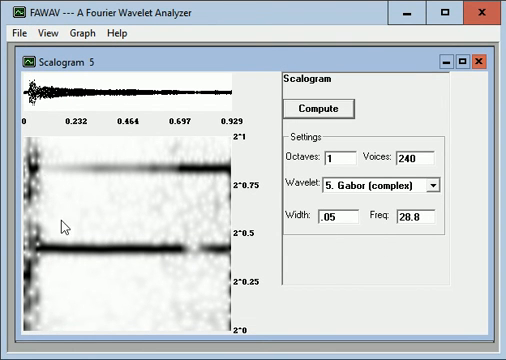
{"action": "mouse_move", "coordinate": [96, 152]}
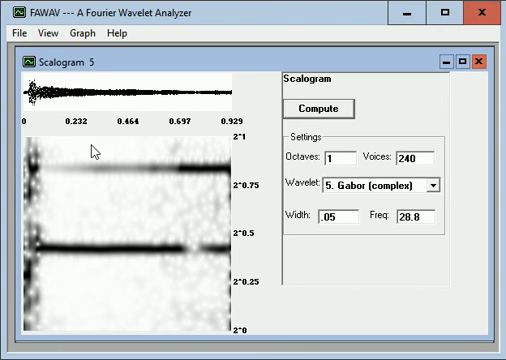
{"action": "left_click", "coordinate": [76, 32]}
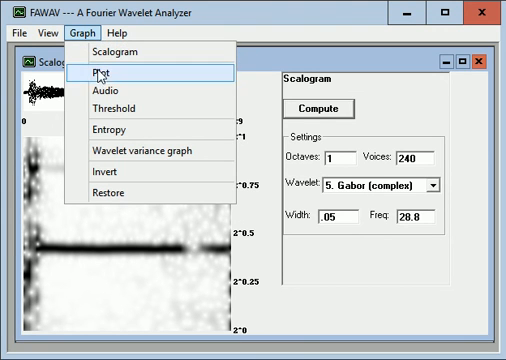
{"action": "mouse_move", "coordinate": [120, 96]}
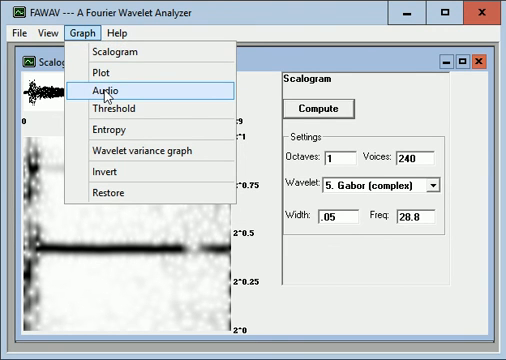
Step: Set playback of the resynthesized tone to volume 2 and sampling rate 8820/8
{"action": "left_click", "coordinate": [124, 92]}
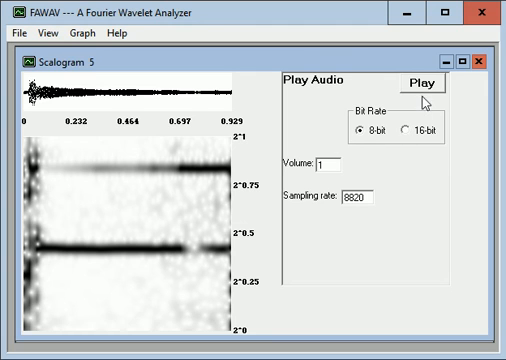
{"action": "mouse_move", "coordinate": [424, 92]}
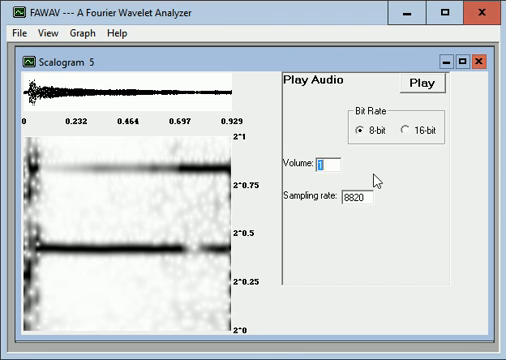
{"action": "type", "text": "2"}
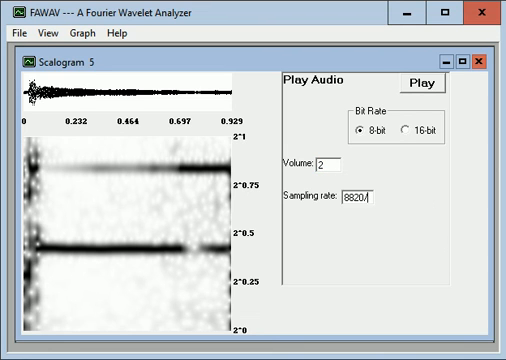
{"action": "type", "text": "8"}
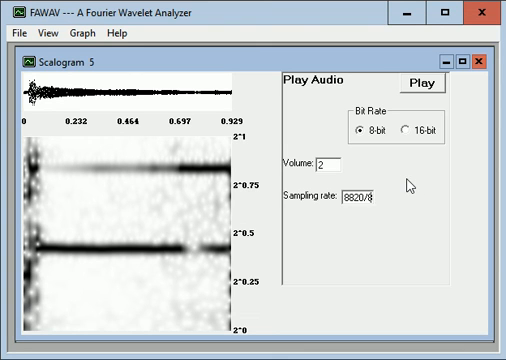
{"action": "mouse_move", "coordinate": [62, 256]}
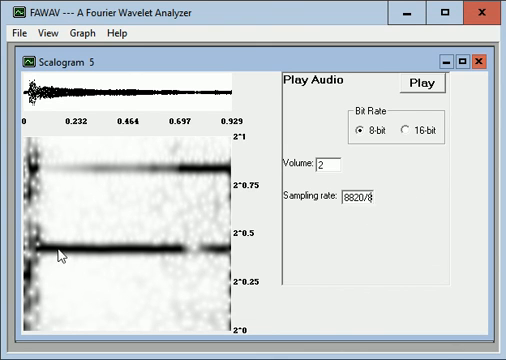
{"action": "mouse_move", "coordinate": [28, 258]}
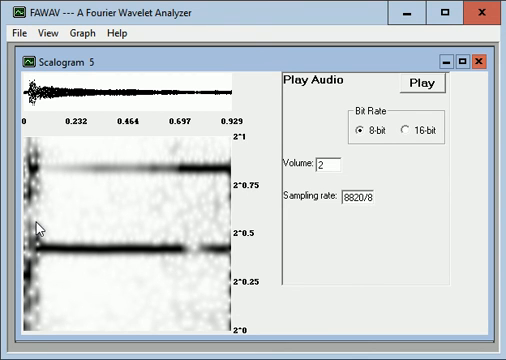
{"action": "mouse_move", "coordinate": [62, 248]}
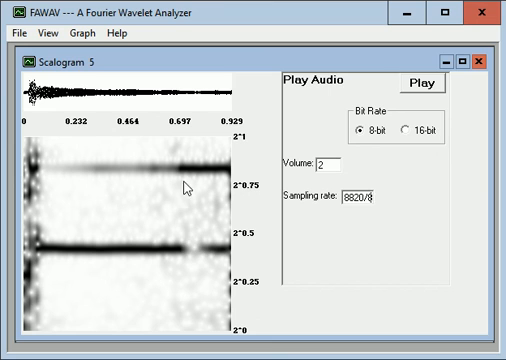
{"action": "mouse_move", "coordinate": [200, 178]}
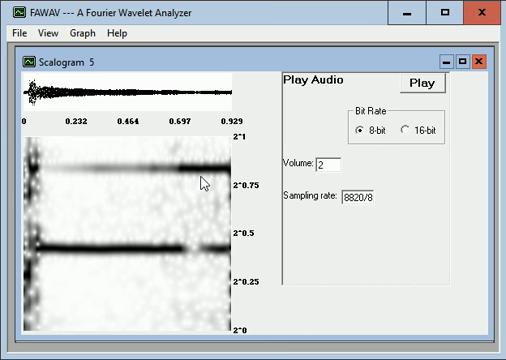
{"action": "mouse_move", "coordinate": [316, 212]}
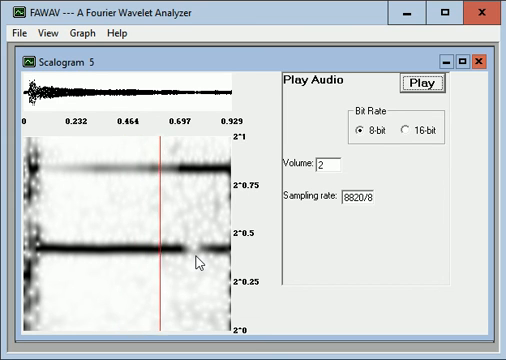
Step: Play the slowed-down tone and list the open scalogram windows
{"action": "left_click", "coordinate": [216, 230]}
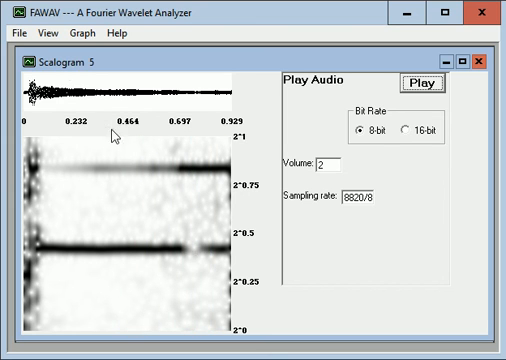
{"action": "left_click", "coordinate": [44, 32]}
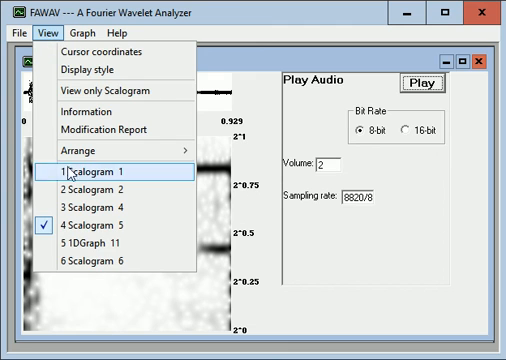